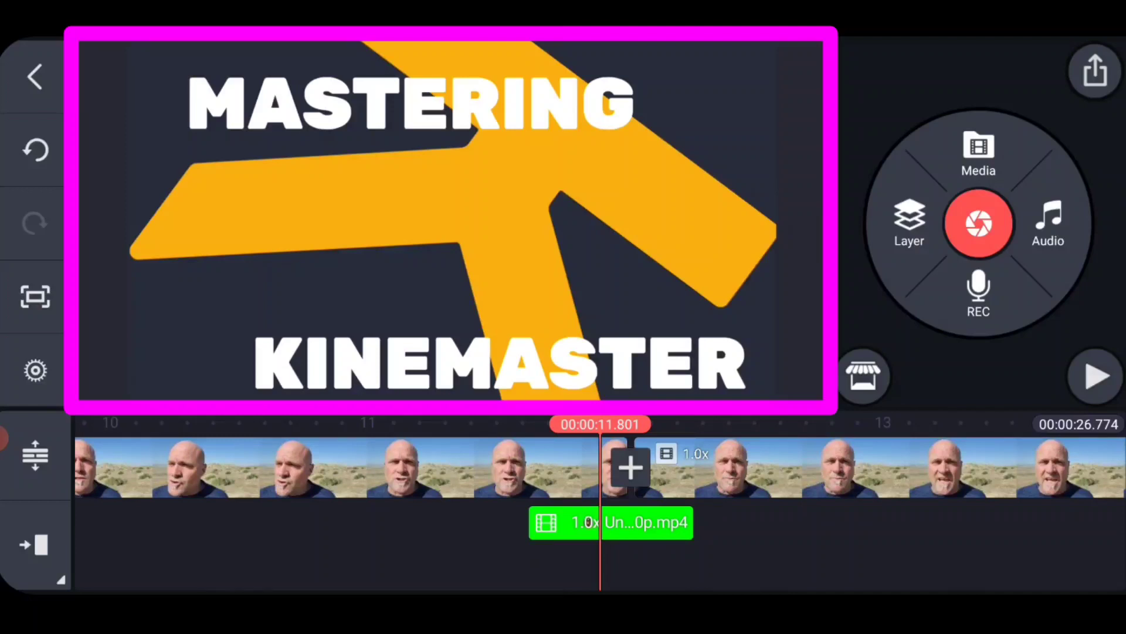
# Step: Scrub to the green logo overlay, select it and bring up its Chroma Key settings
pyautogui.click(631, 468)
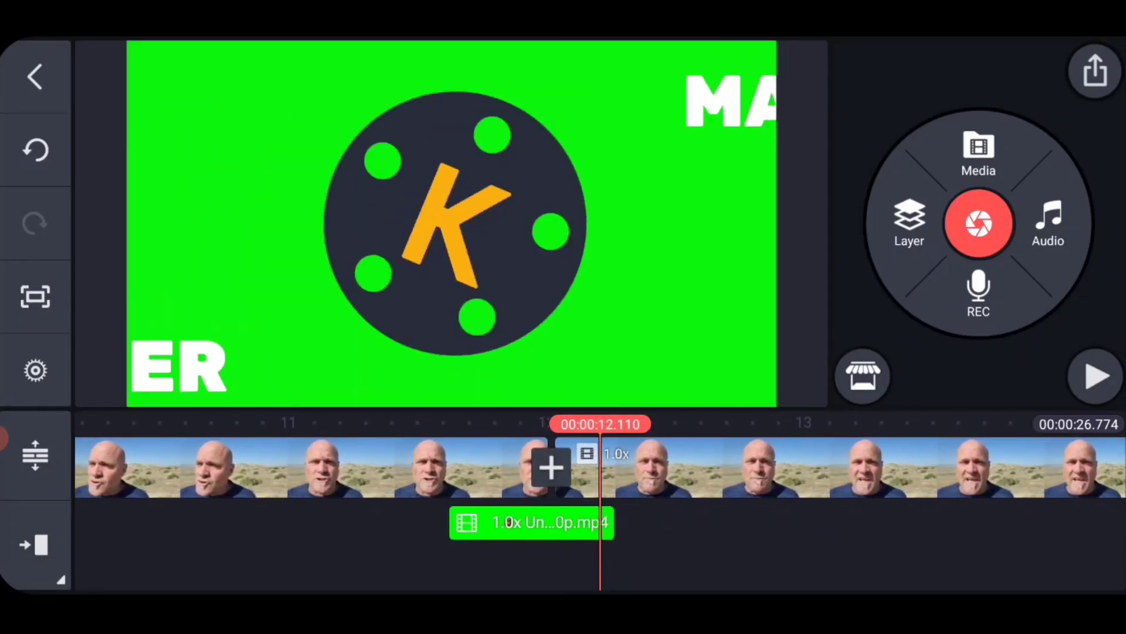
pyautogui.click(532, 523)
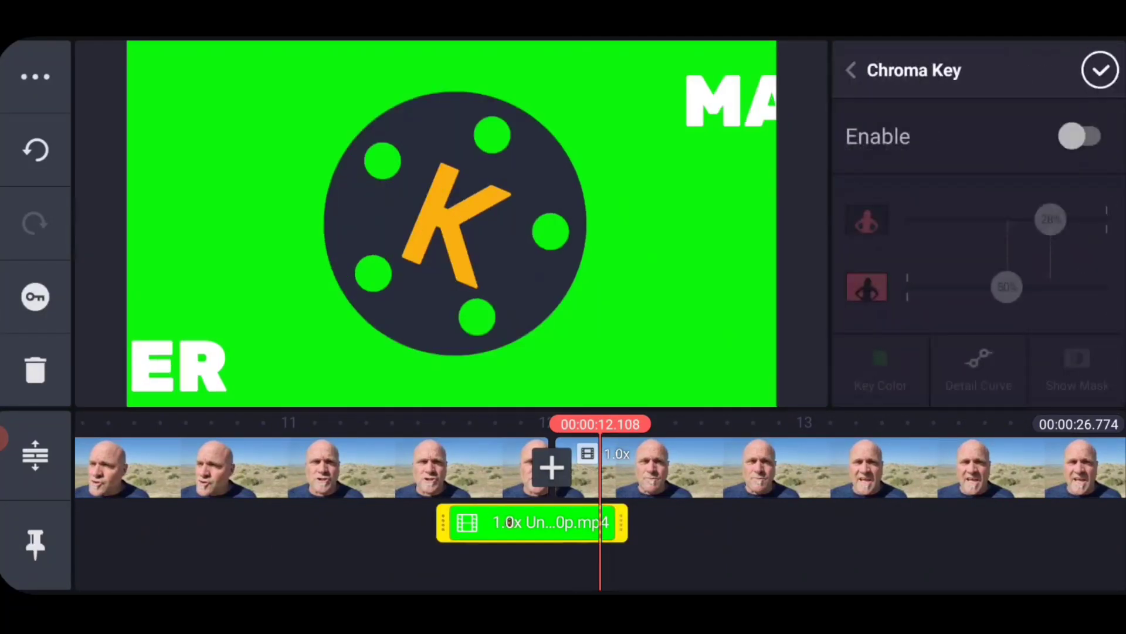
pyautogui.click(1084, 136)
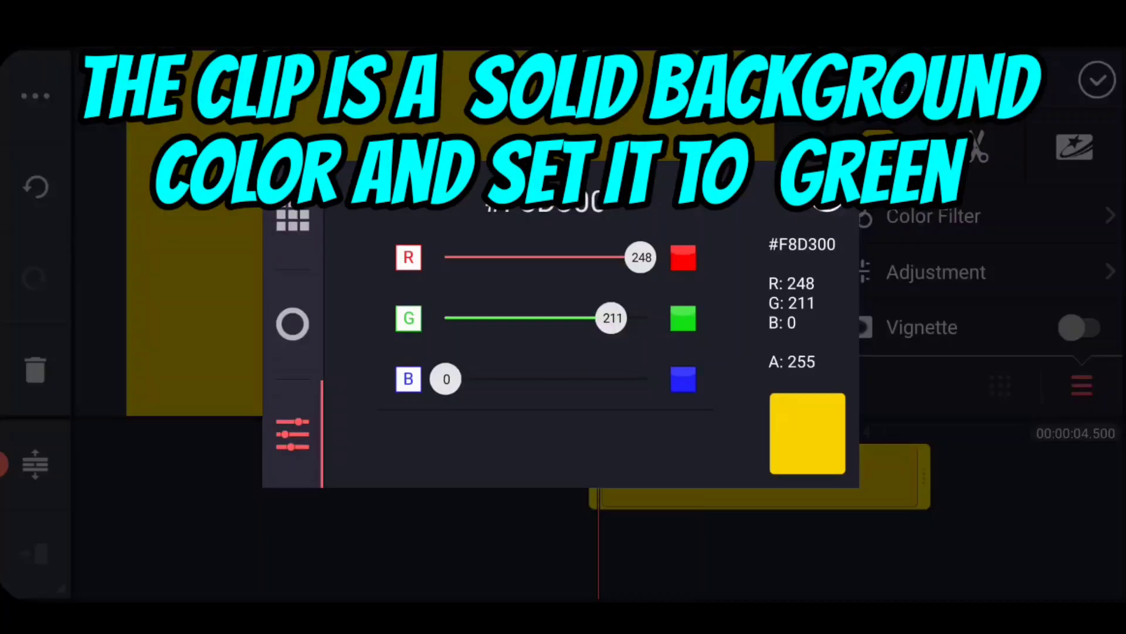
# Step: Make the solid background clip pure green (R 0, G 255, B 0) and trim it under a second
pyautogui.moveTo(639, 257); pyautogui.dragTo(446, 257)
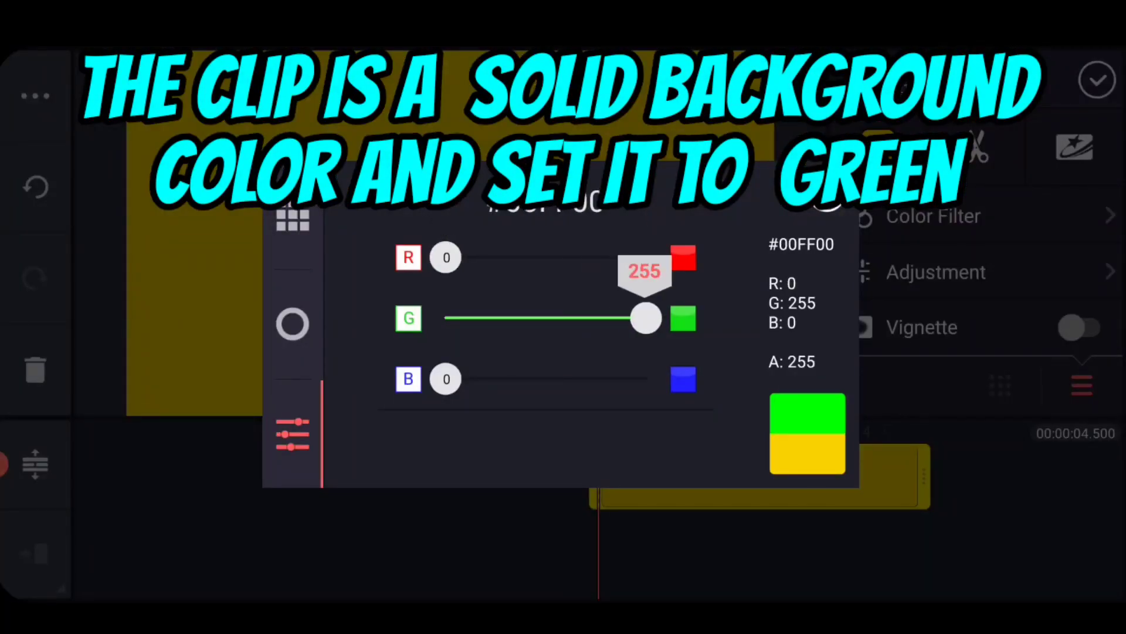
pyautogui.click(1098, 78)
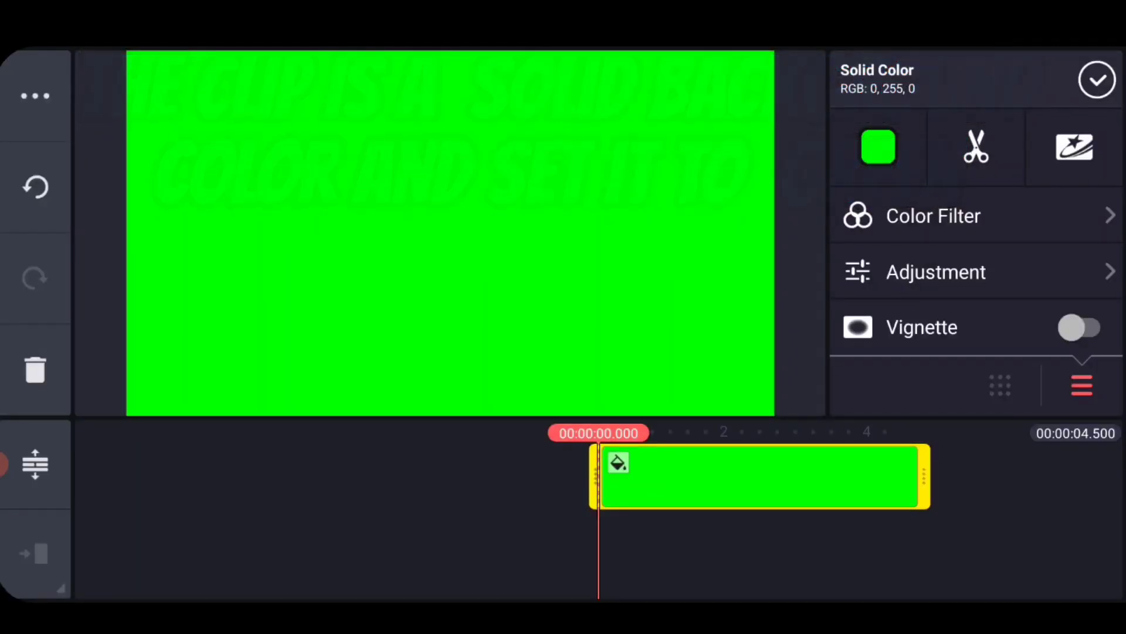
pyautogui.moveTo(927, 477); pyautogui.dragTo(625, 403)
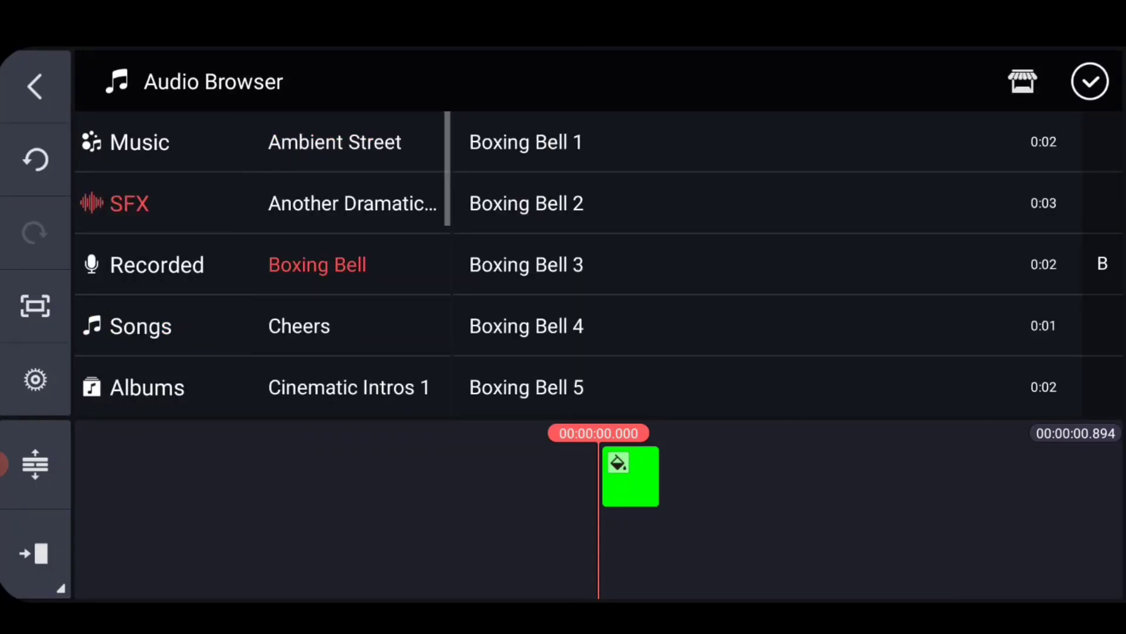
# Step: Place the Boxing Bell 1 SFX under the short green clip
pyautogui.click(526, 142)
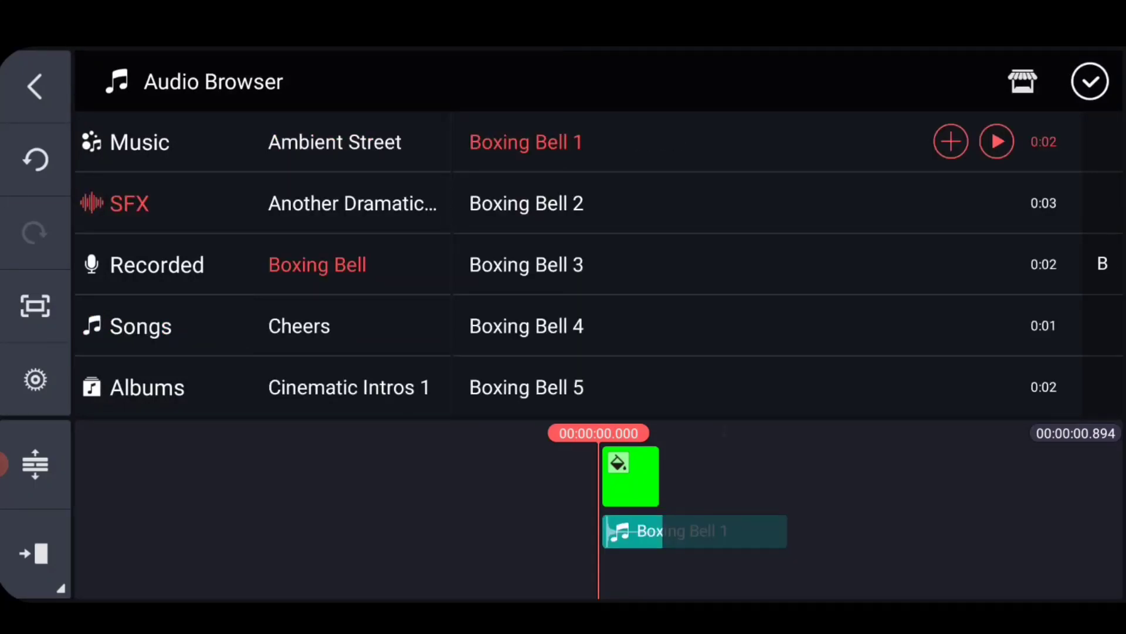
pyautogui.click(1090, 81)
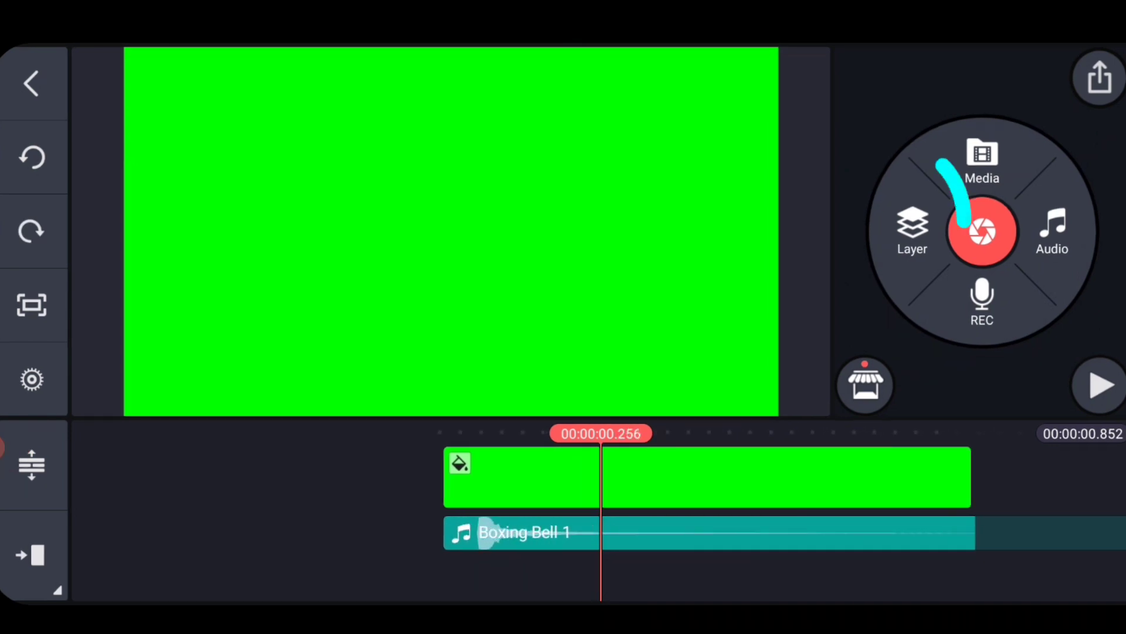
# Step: Add the transparent adventure logo PNG as a layer ending with the green clip
pyautogui.click(912, 230)
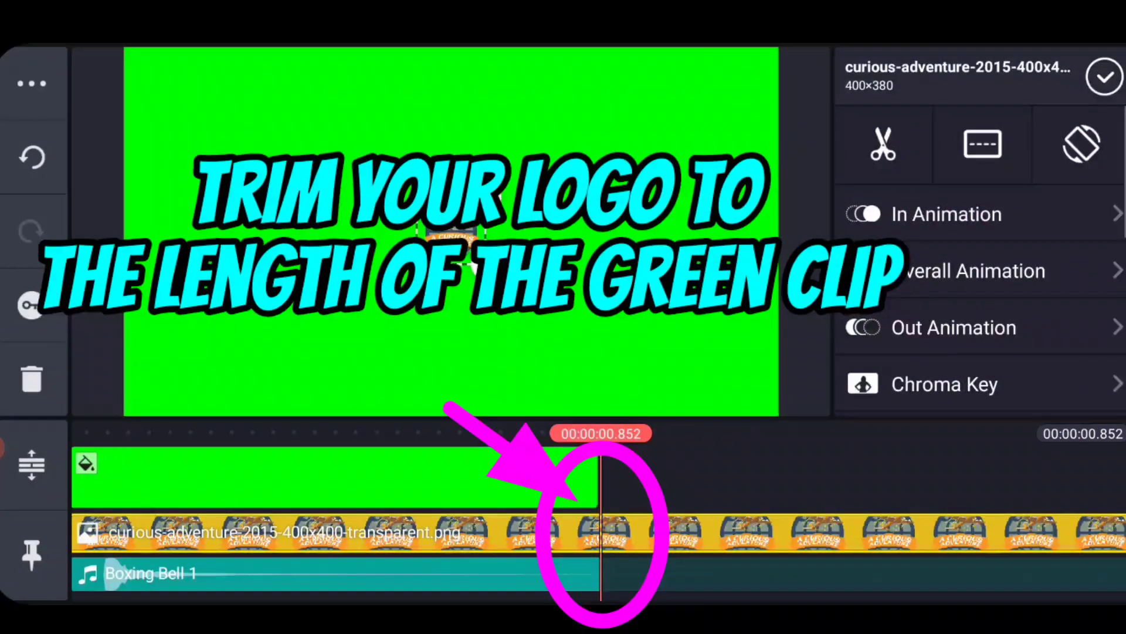
pyautogui.click(882, 143)
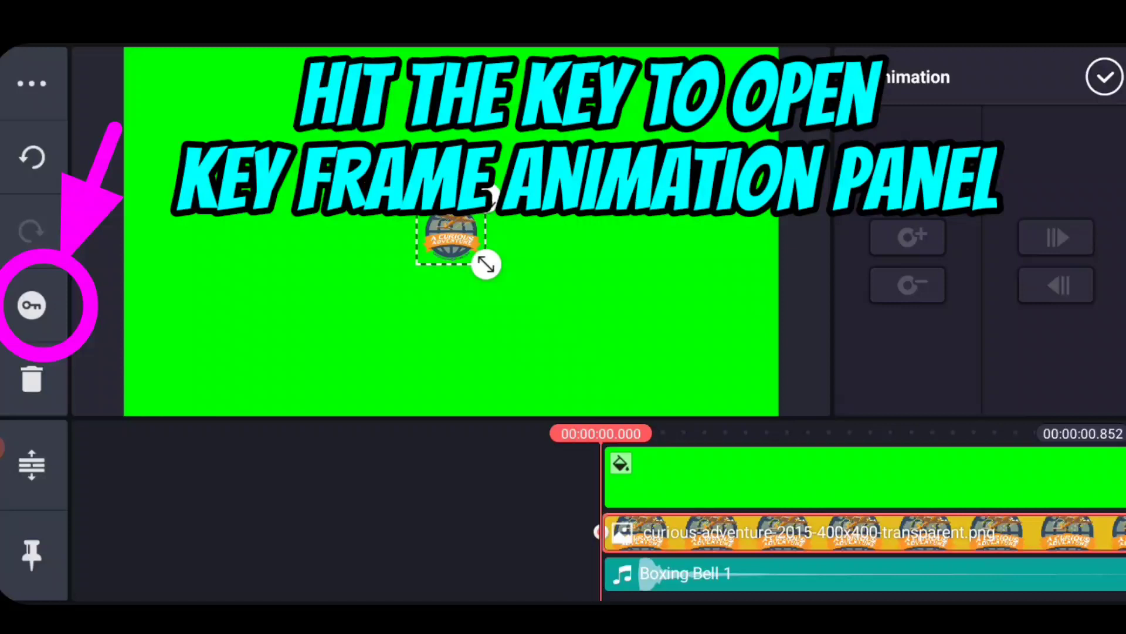
# Step: Bring up keyframe animation controls for the logo layer
pyautogui.click(30, 305)
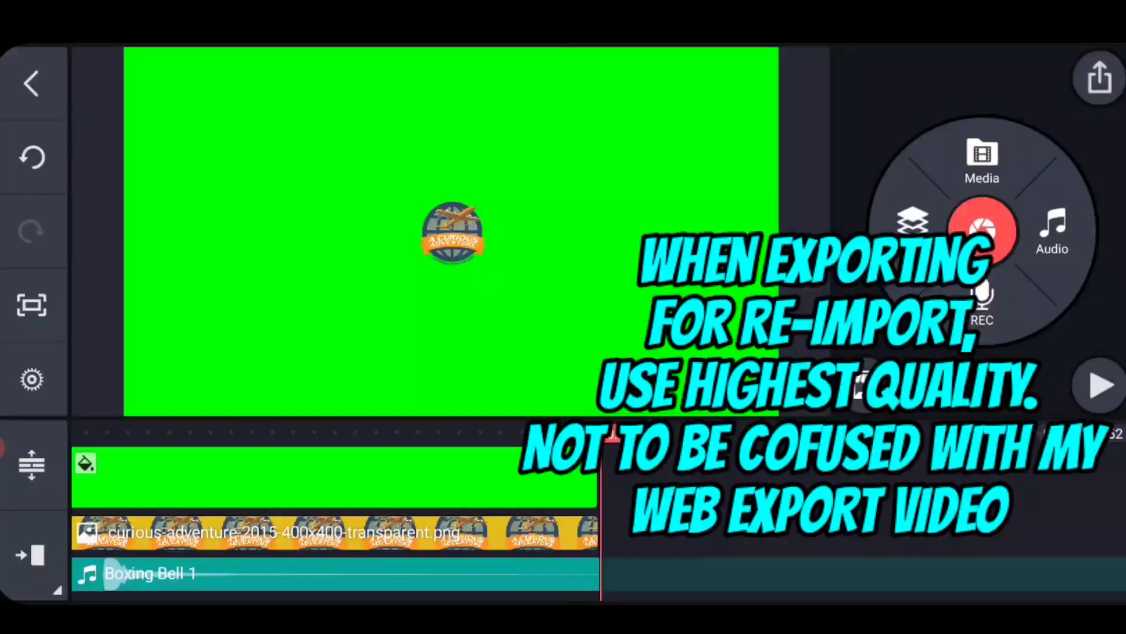
# Step: Export the logo stinger at FHD 1080p, 30 fps, High quality, then return to editing
pyautogui.click(1098, 78)
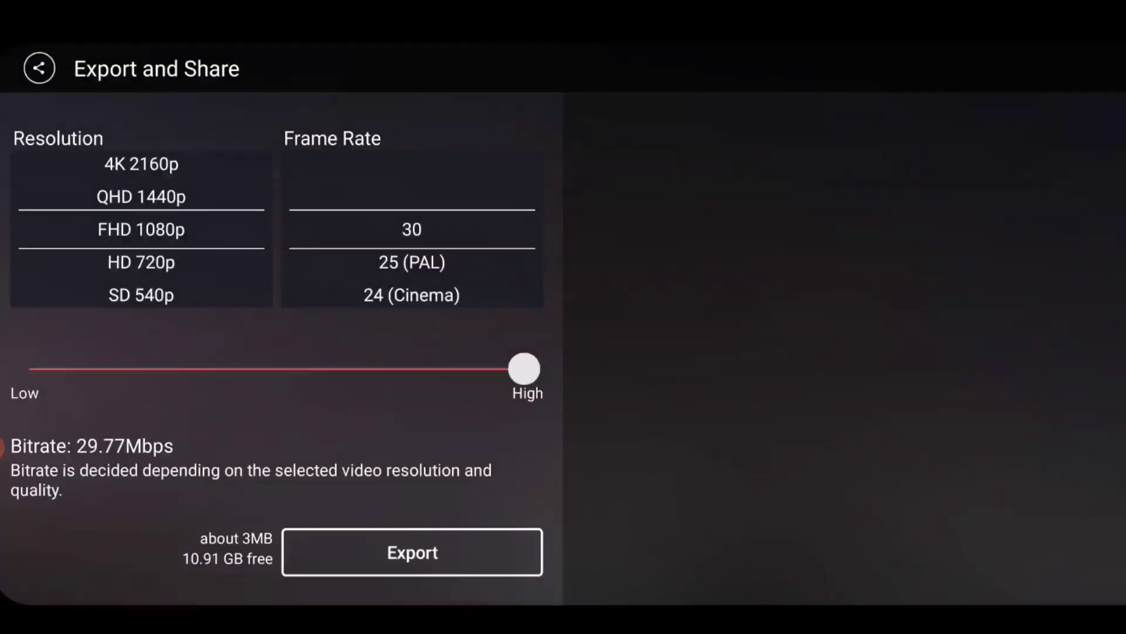
pyautogui.click(412, 552)
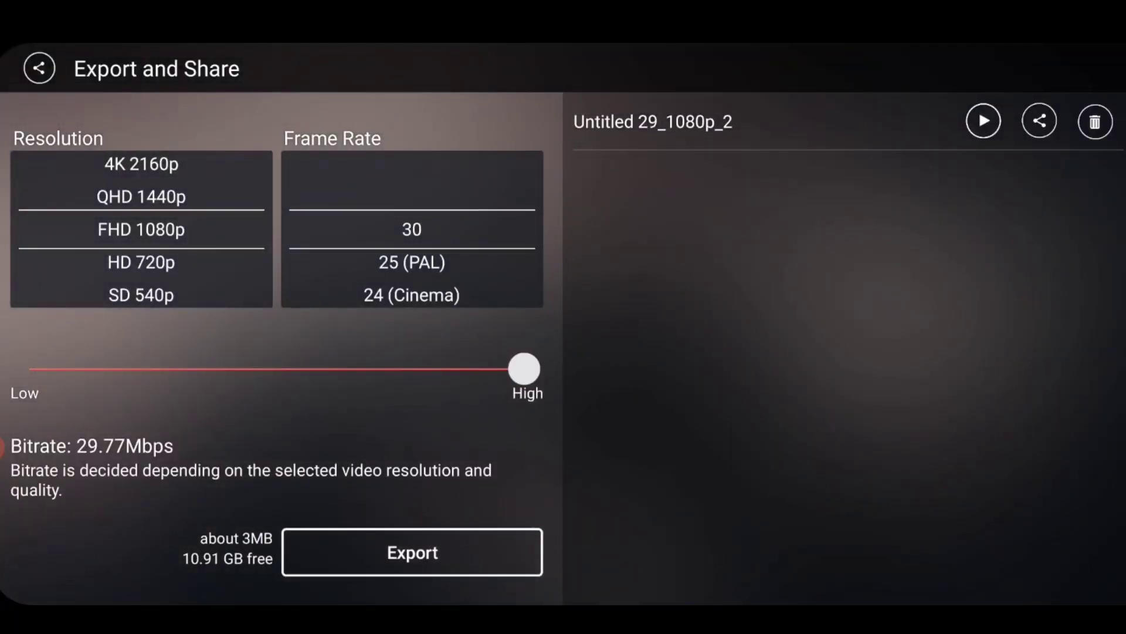
pyautogui.click(40, 68)
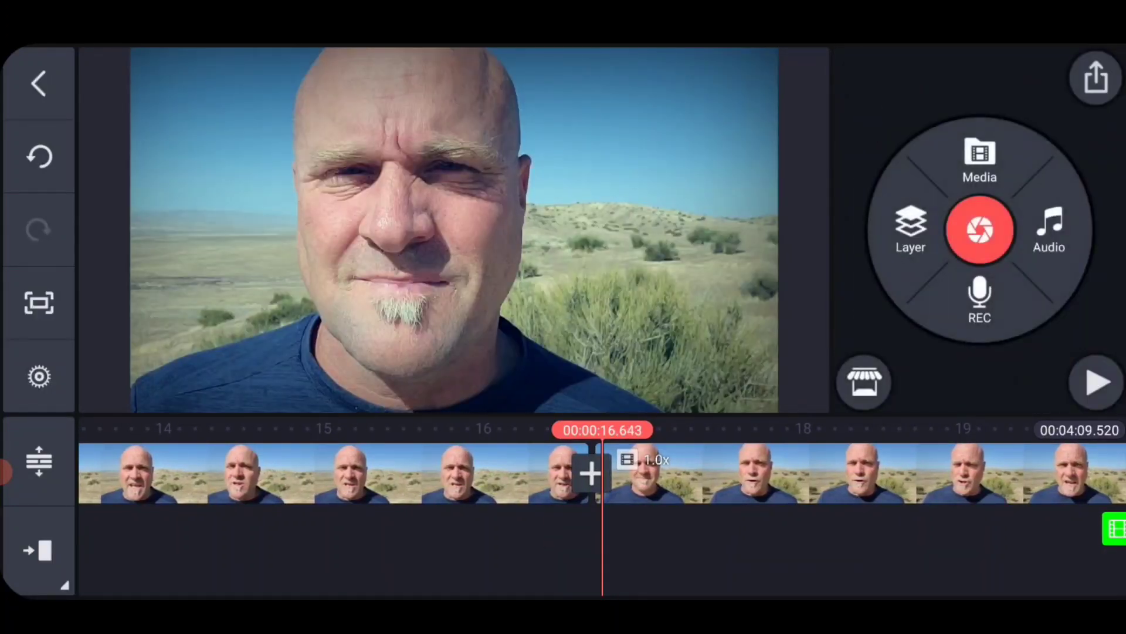
# Step: Start adding a media layer and browse into the Export folder of rendered videos
pyautogui.click(911, 230)
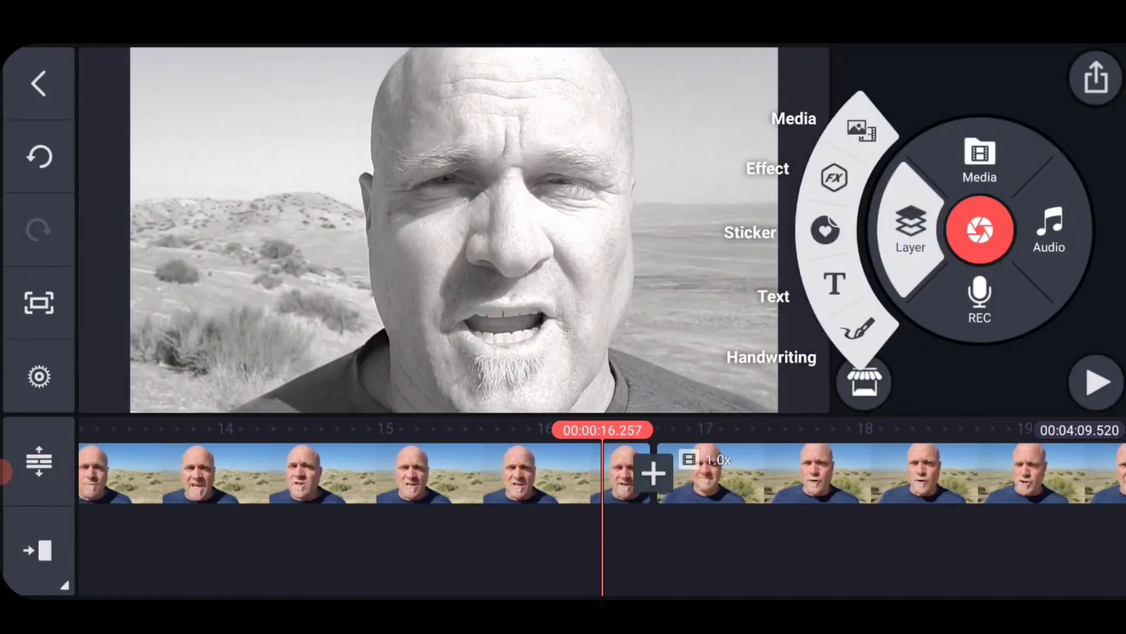
pyautogui.click(979, 159)
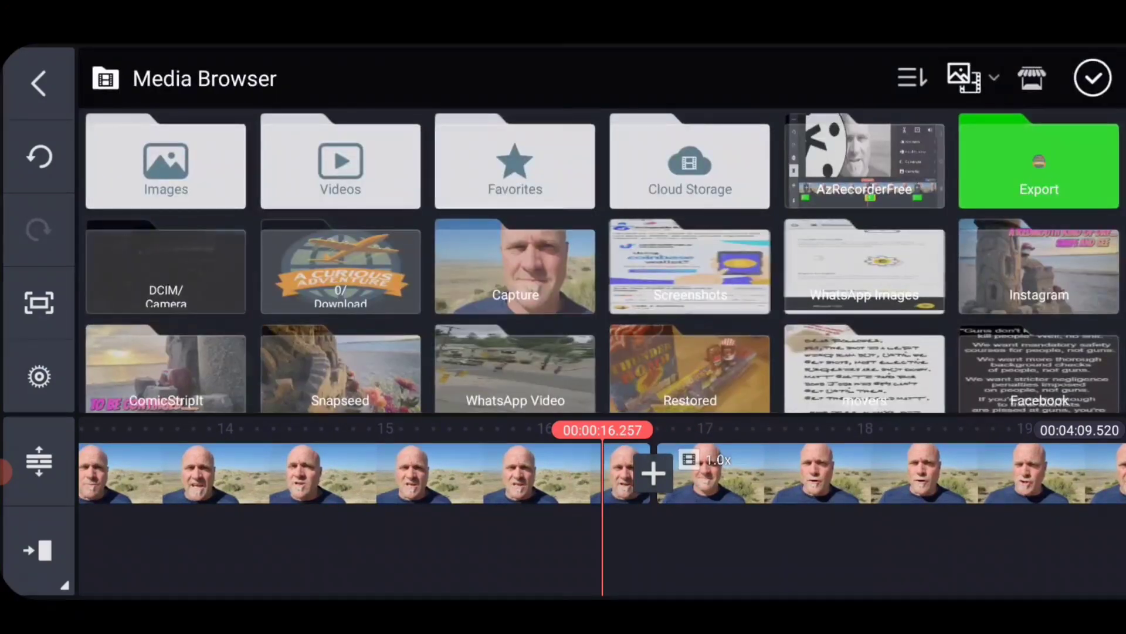
pyautogui.click(1039, 161)
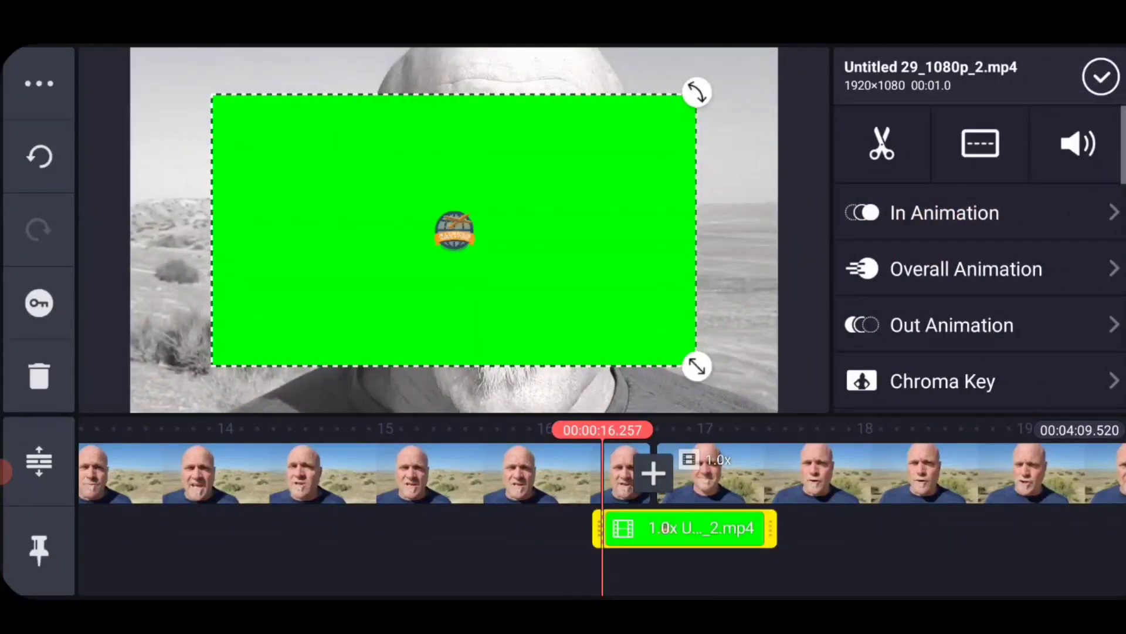
# Step: Scale the stinger layer to fill the frame and enable Chroma Key to remove its green
pyautogui.moveTo(697, 366); pyautogui.dragTo(735, 388)
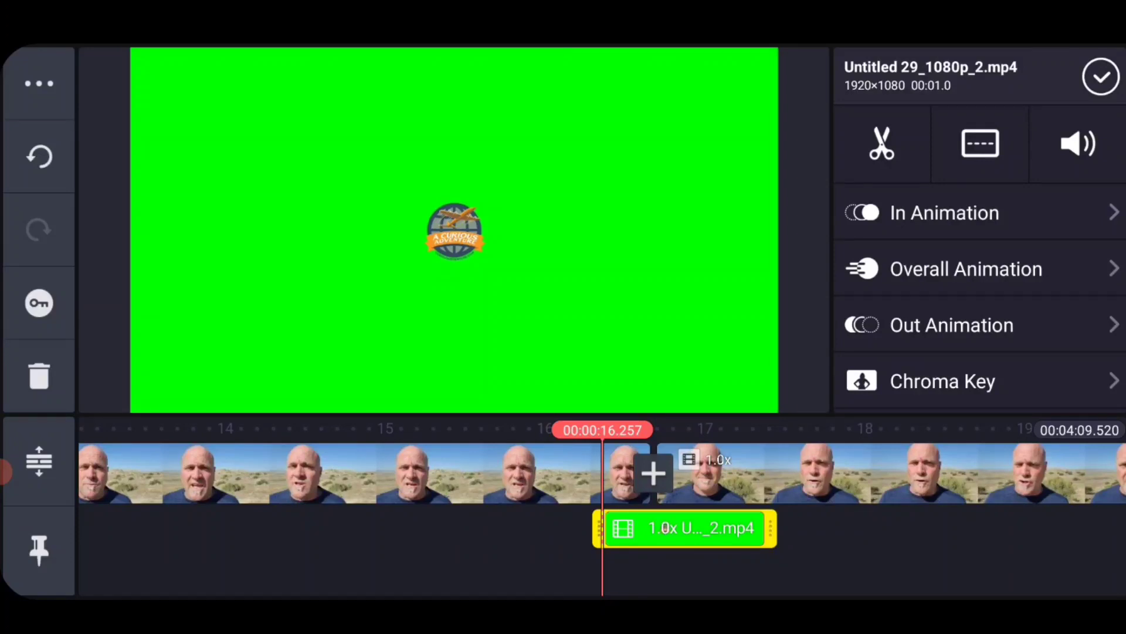
pyautogui.click(941, 380)
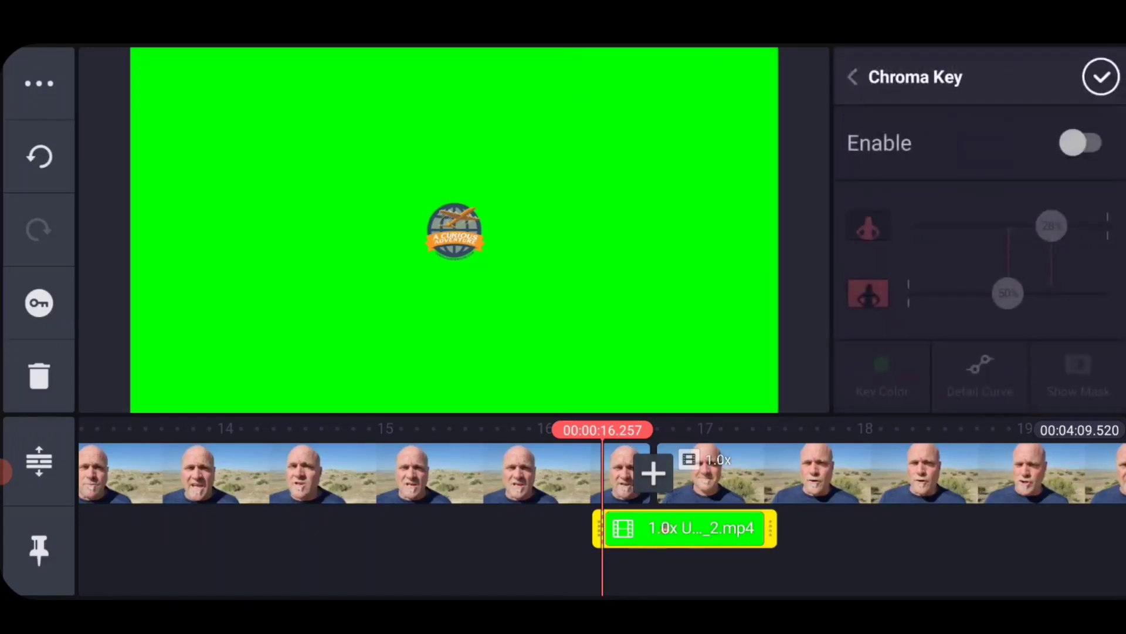
pyautogui.click(1083, 142)
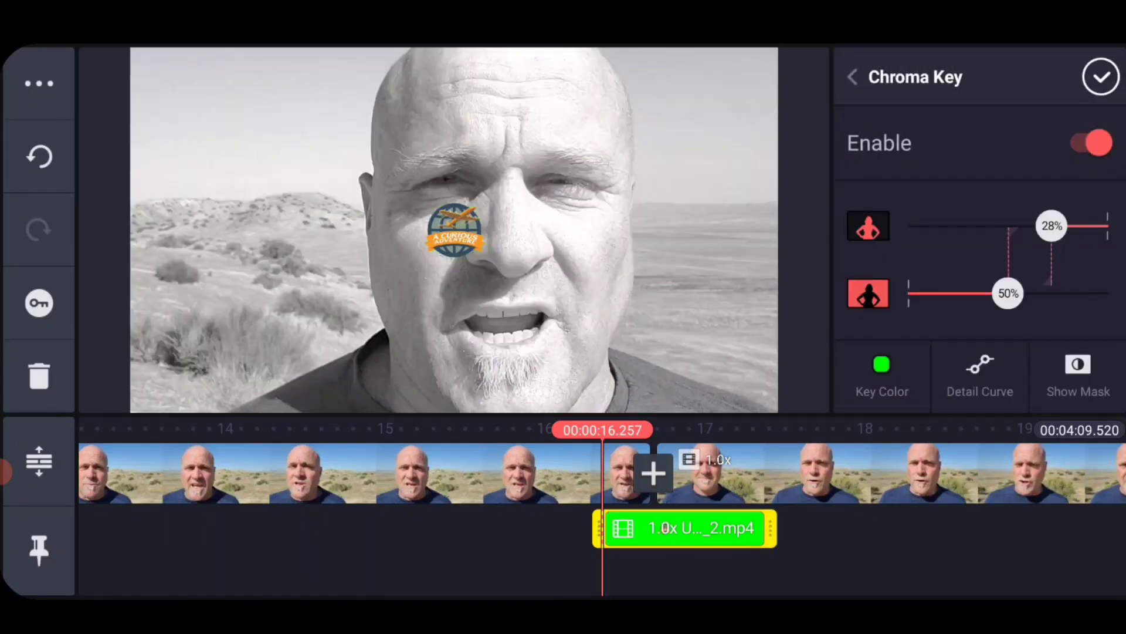